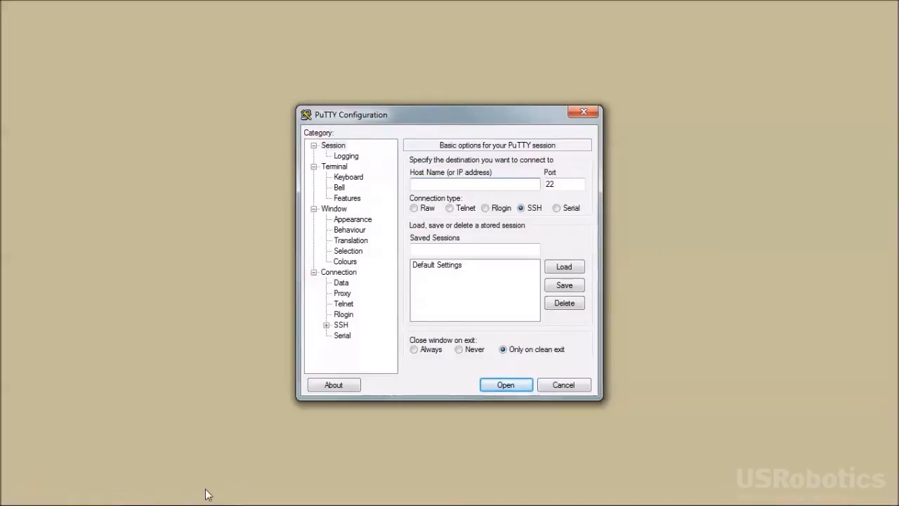
{"action": "mouse_move", "coordinate": [219, 489]}
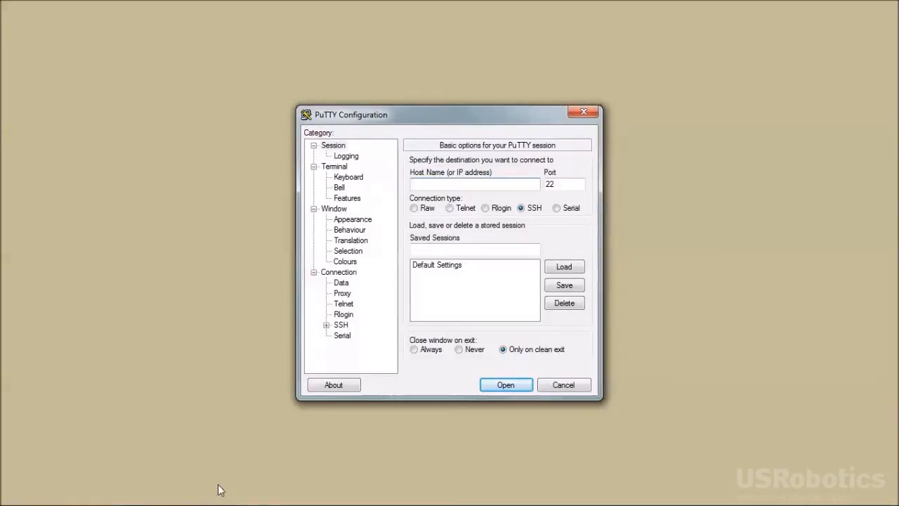
Step: Configure a serial connection on COM7 at 115200 baud instead of 9600
{"action": "left_click", "coordinate": [557, 208]}
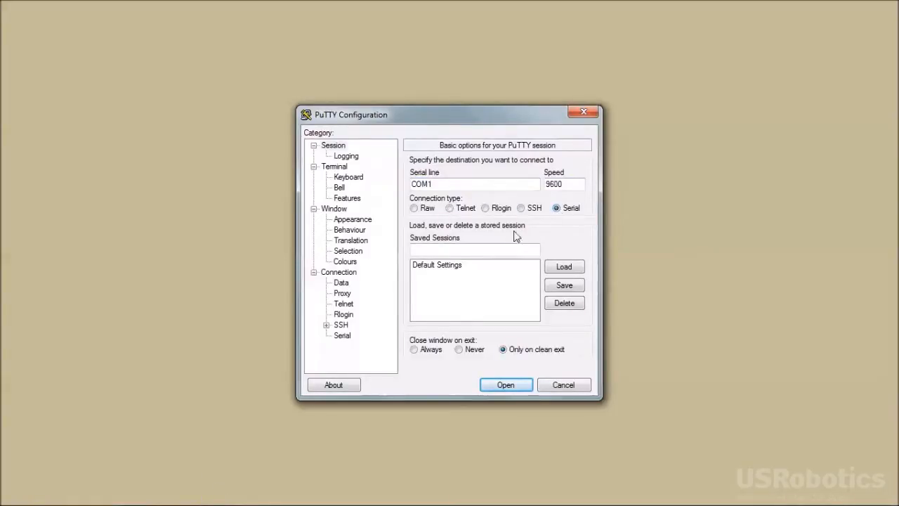
{"action": "left_click", "coordinate": [343, 335]}
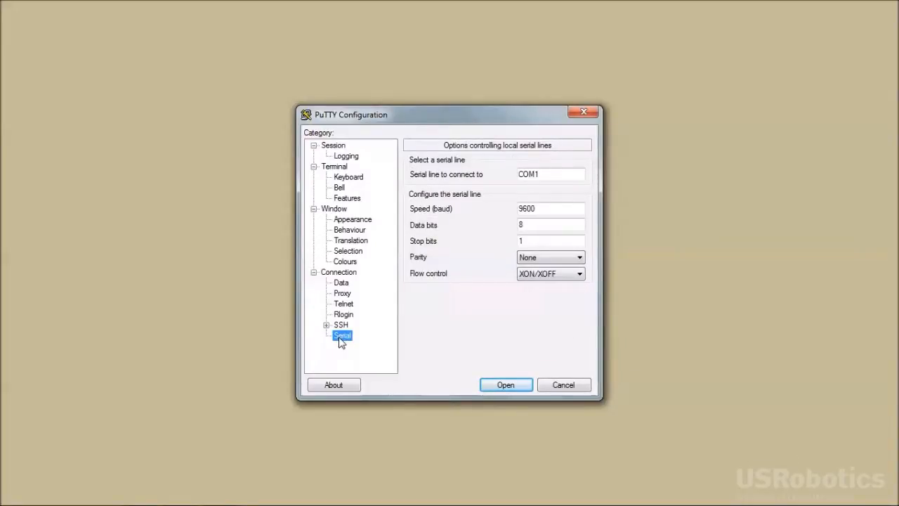
{"action": "left_click", "coordinate": [551, 174]}
{"action": "type", "text": "7"}
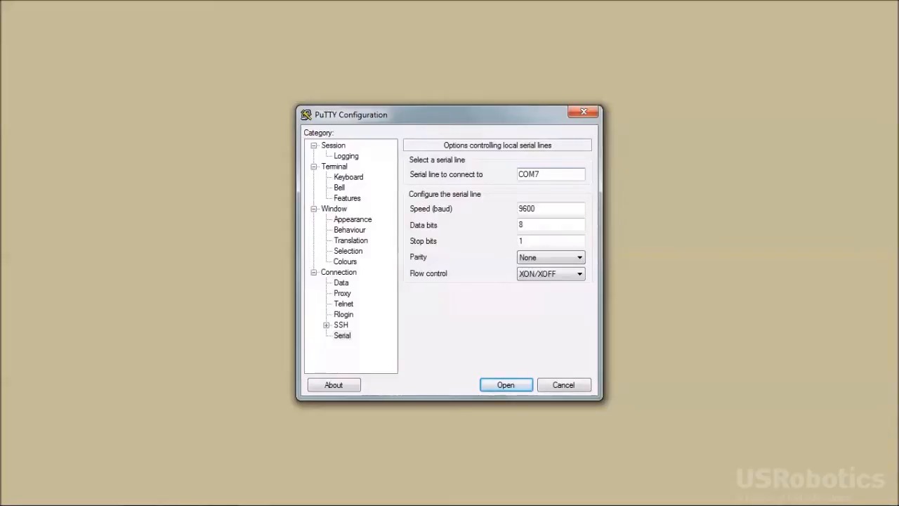
{"action": "type", "text": "115.2"}
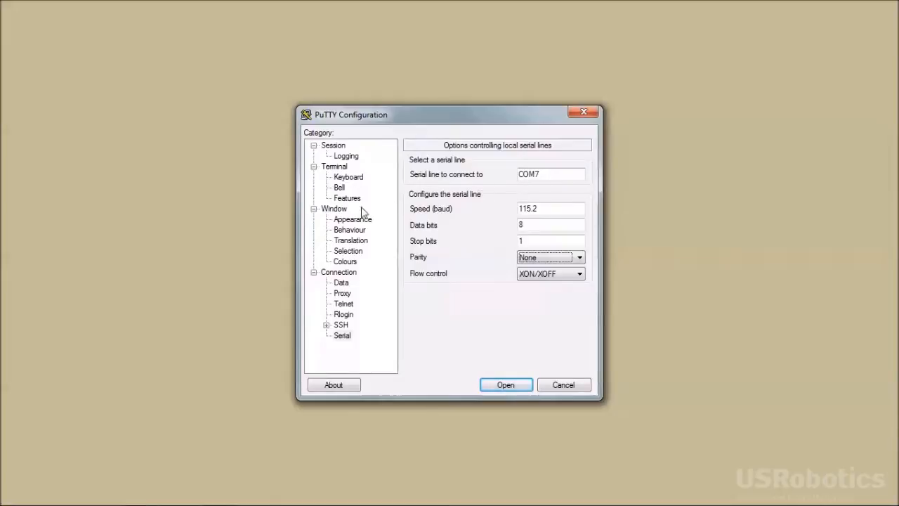
Step: Set 'Change font size only when maximised' and start the COM7 serial session
{"action": "left_click", "coordinate": [335, 208]}
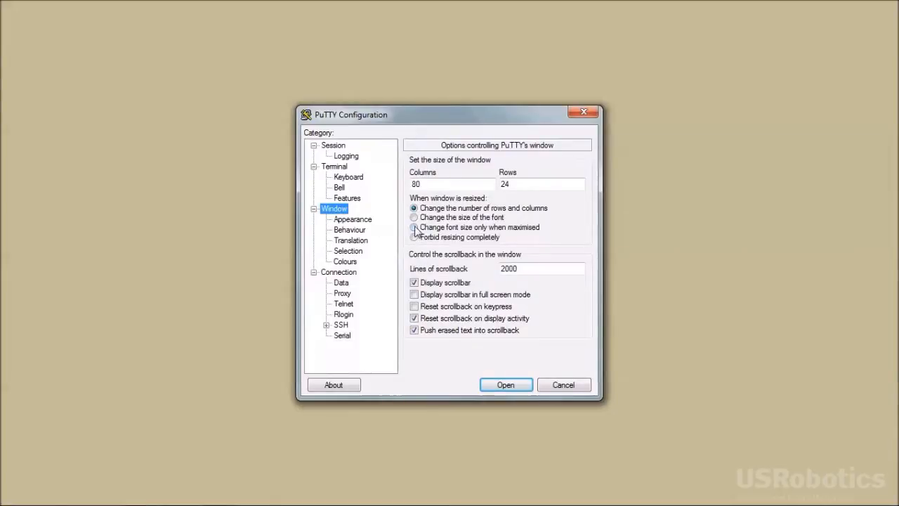
{"action": "left_click", "coordinate": [413, 227]}
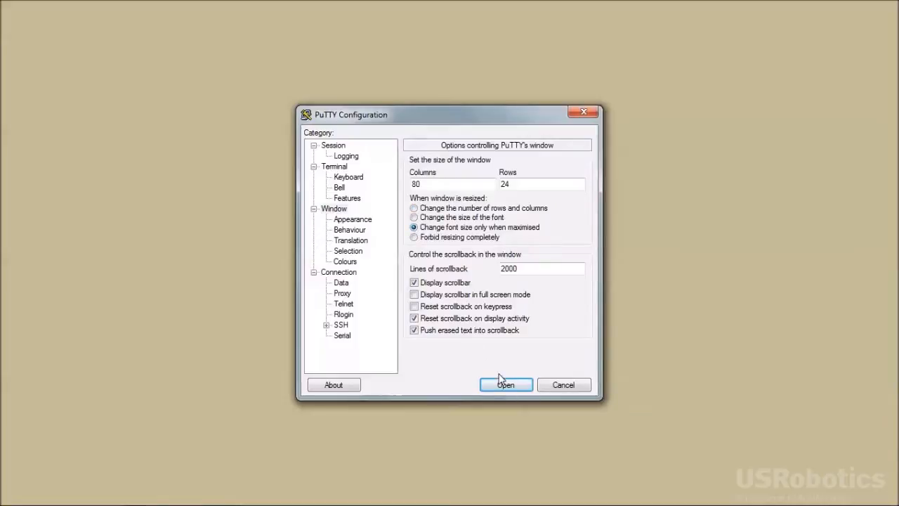
{"action": "left_click", "coordinate": [506, 385]}
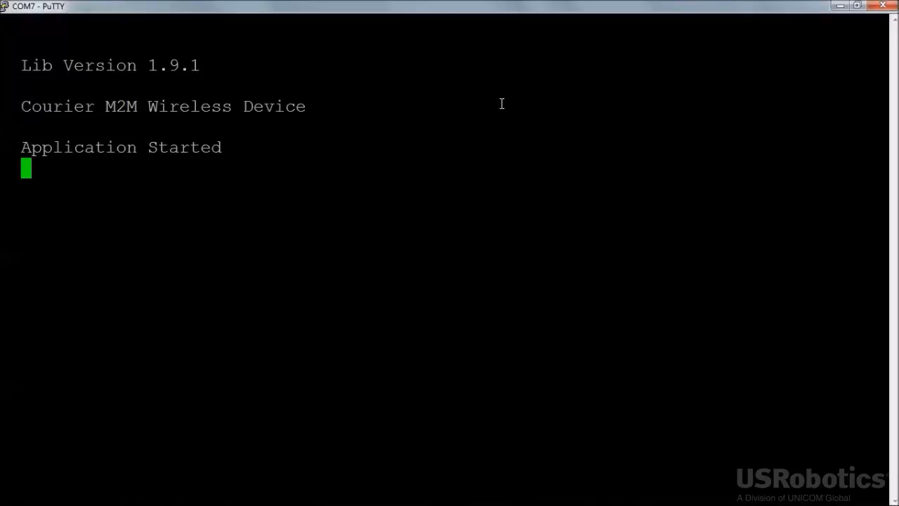
Step: Send at for an OK reply, then query at+cgreg? returning +CGREG: 0,1
{"action": "type", "text": "at"}
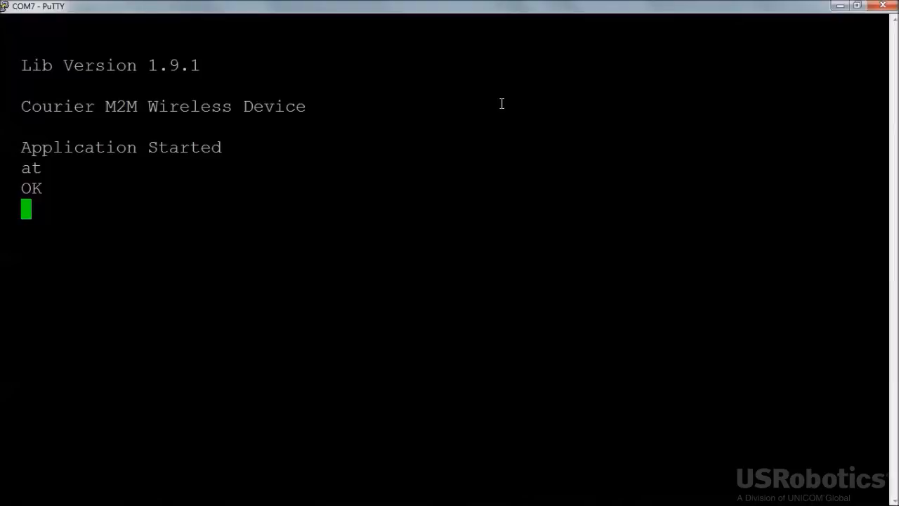
{"action": "type", "text": "at"}
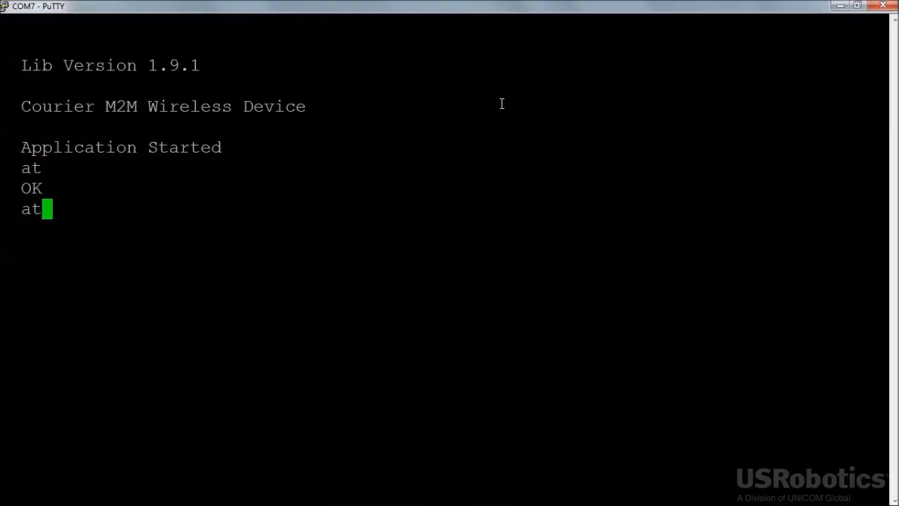
{"action": "type", "text": "+cgreg?"}
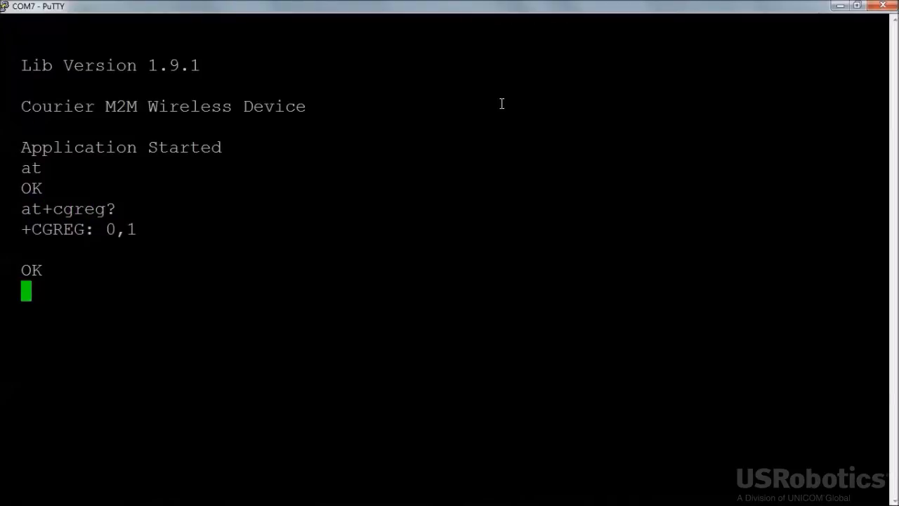
{"action": "mouse_move", "coordinate": [110, 228]}
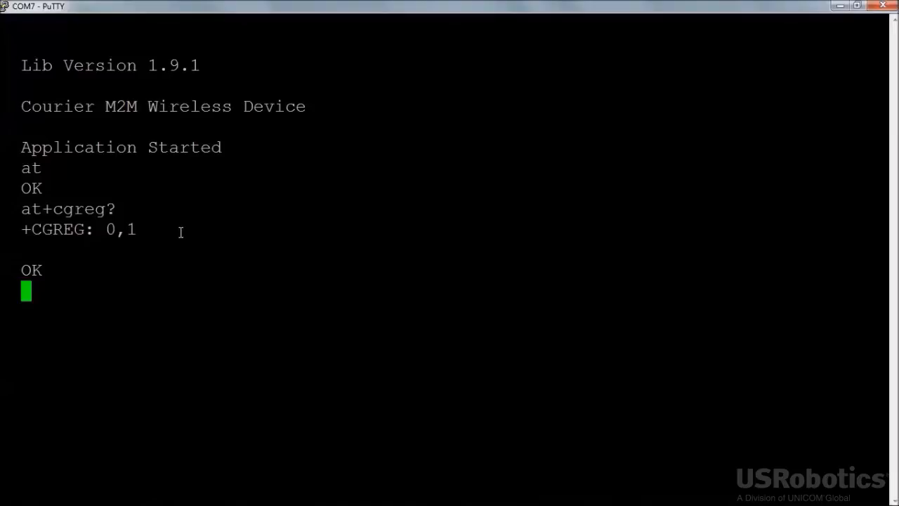
Step: Send at$cgdcont=1,"a105.2way.net" to set context 1's APN, accepted with OK
{"action": "type", "text": "at"}
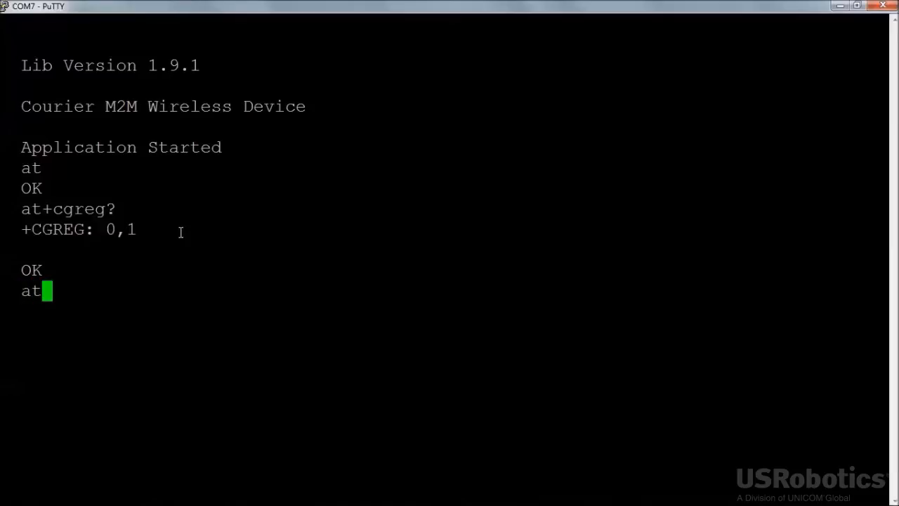
{"action": "type", "text": "$cgdcont=1,\""}
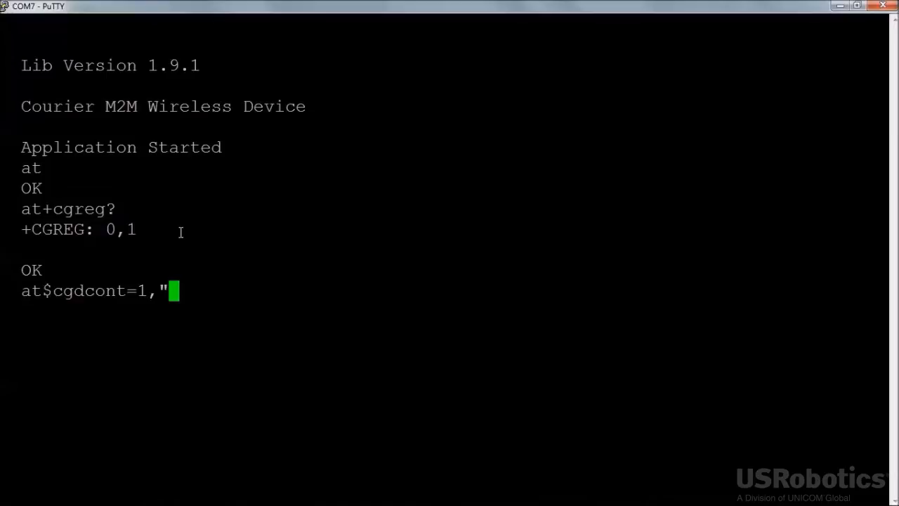
{"action": "type", "text": "a105.2way.n"}
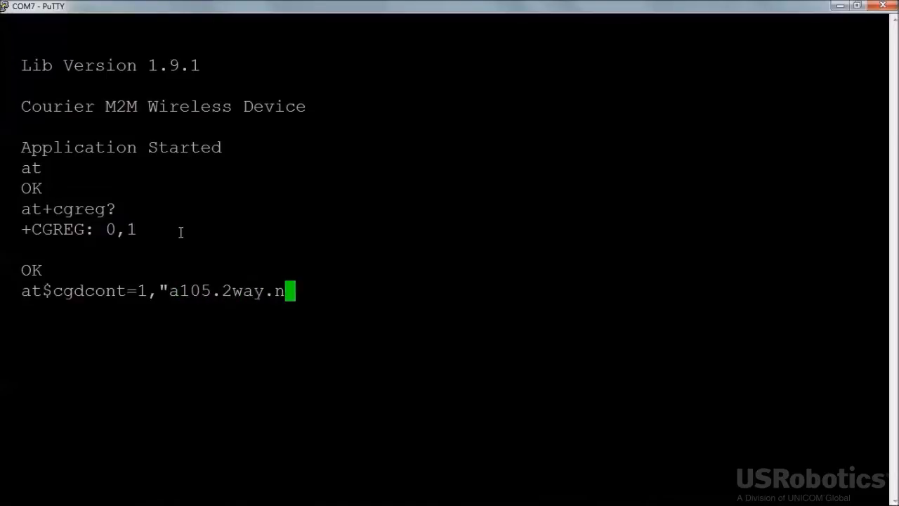
{"action": "type", "text": "et\""}
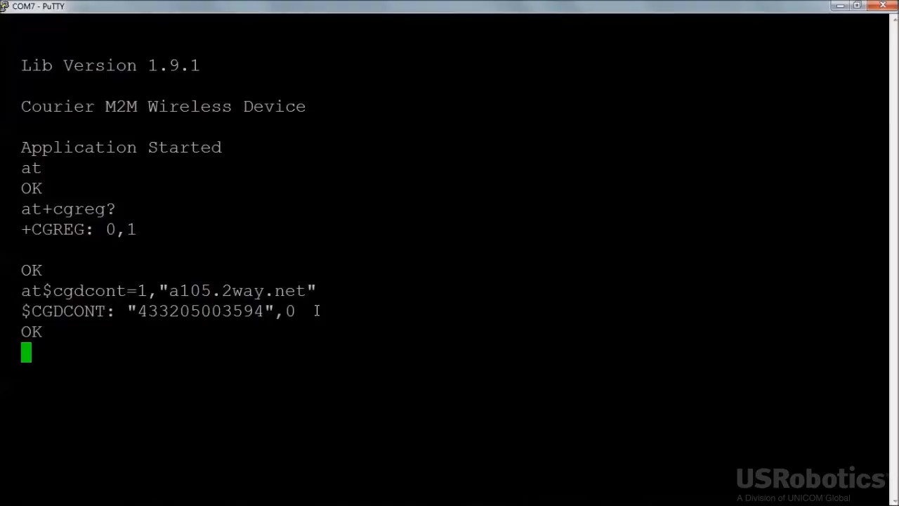
{"action": "type", "text": "at$cgdcont?"}
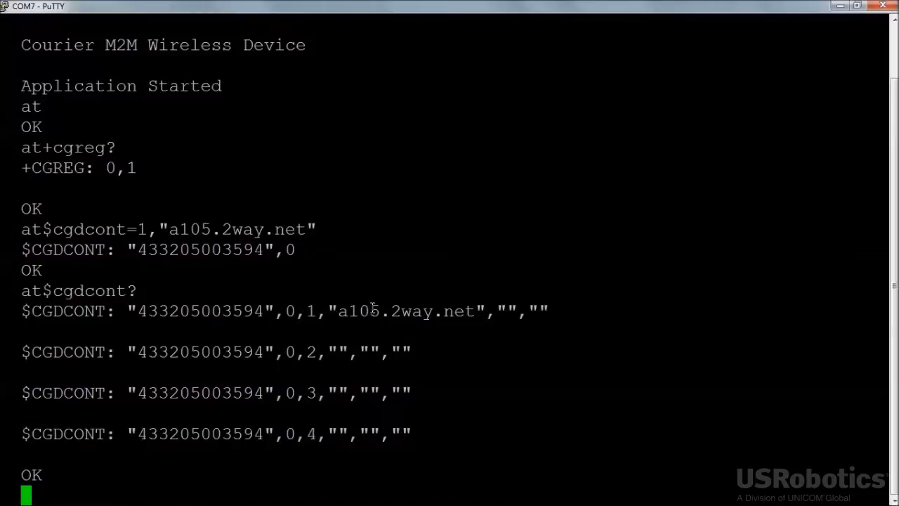
Step: Highlight the listed context 1 APN a105.2way.net in the at$cgdcont? output
{"action": "left_click_drag", "start_coordinate": [338, 311], "coordinate": [428, 312]}
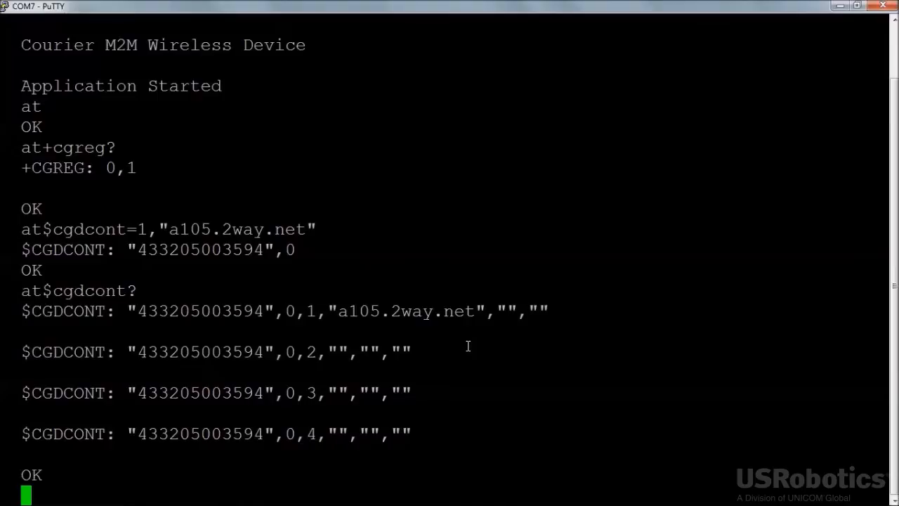
Step: Query at$ip? and highlight the returned IP address 10.17.84.172
{"action": "type", "text": "at$ip?"}
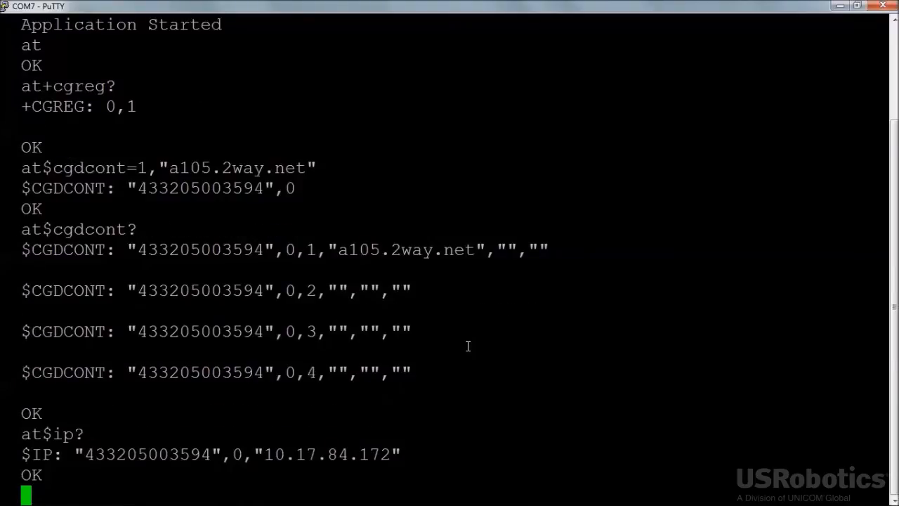
{"action": "mouse_move", "coordinate": [337, 402]}
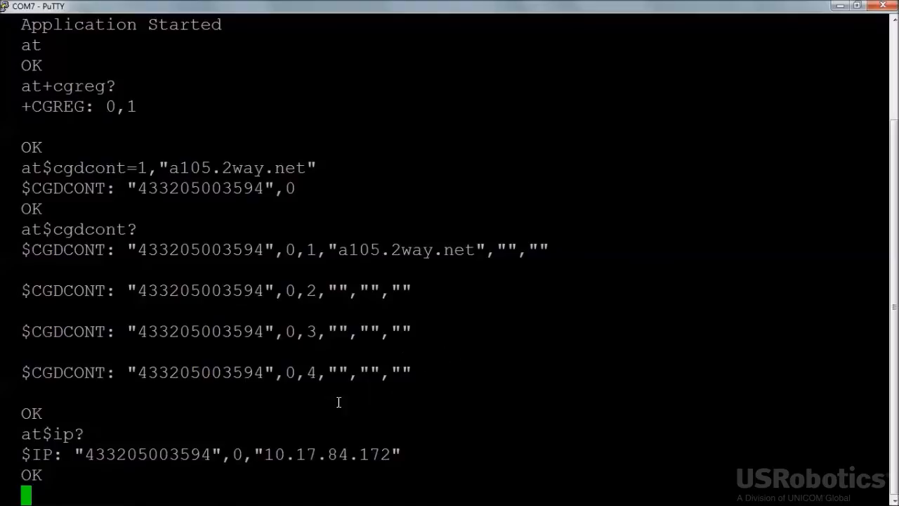
{"action": "left_click_drag", "start_coordinate": [264, 454], "coordinate": [390, 454]}
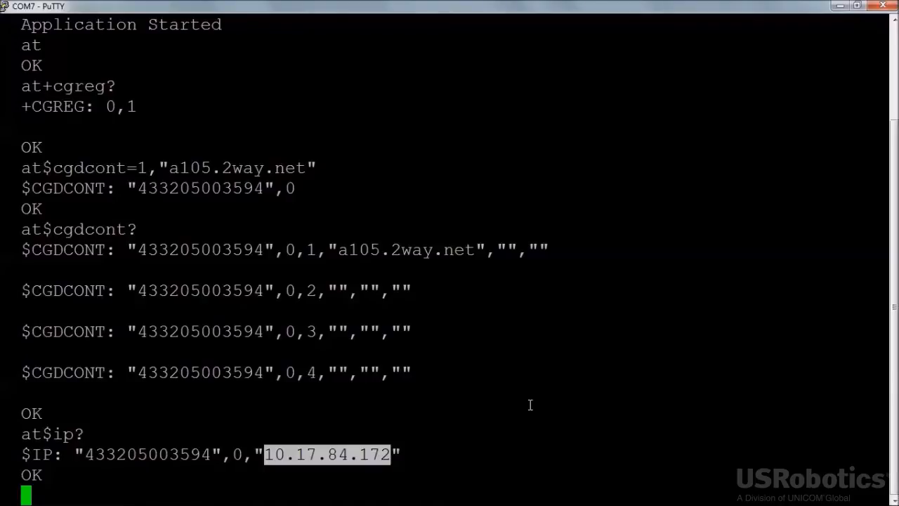
{"action": "mouse_move", "coordinate": [531, 414]}
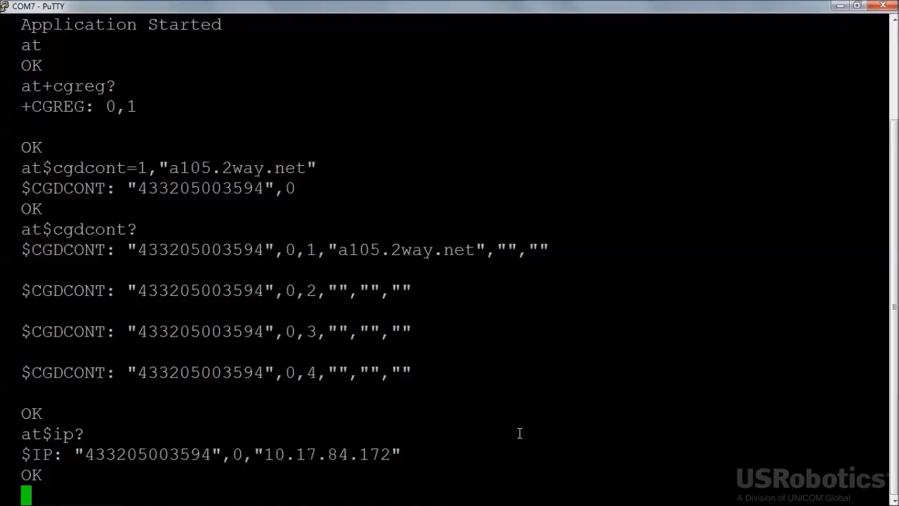
Step: Enter at$ping="8.8.8.8" at the prompt without sending it yet
{"action": "type", "text": "at$ping"}
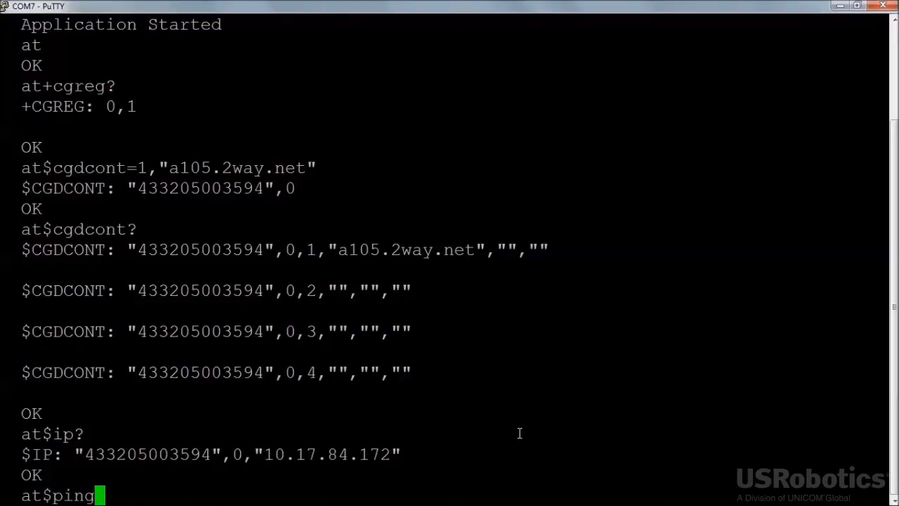
{"action": "type", "text": "\""}
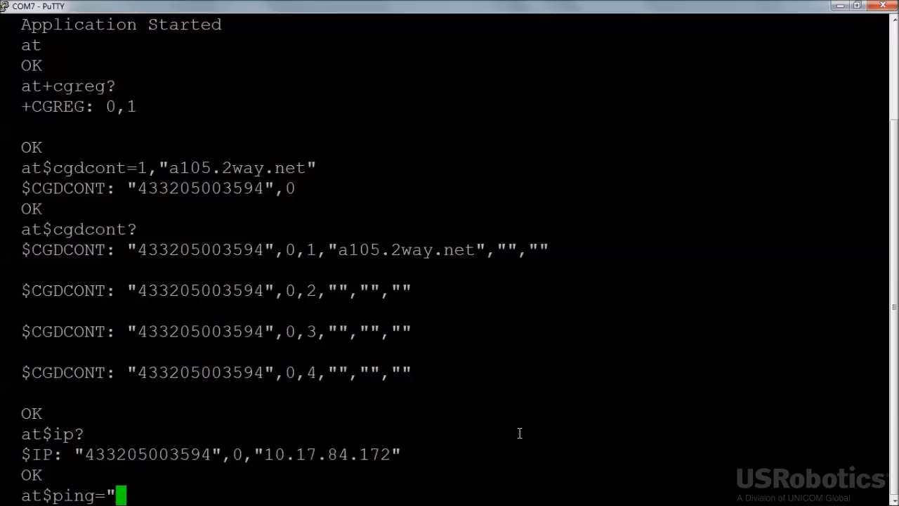
{"action": "type", "text": "8.8.8"}
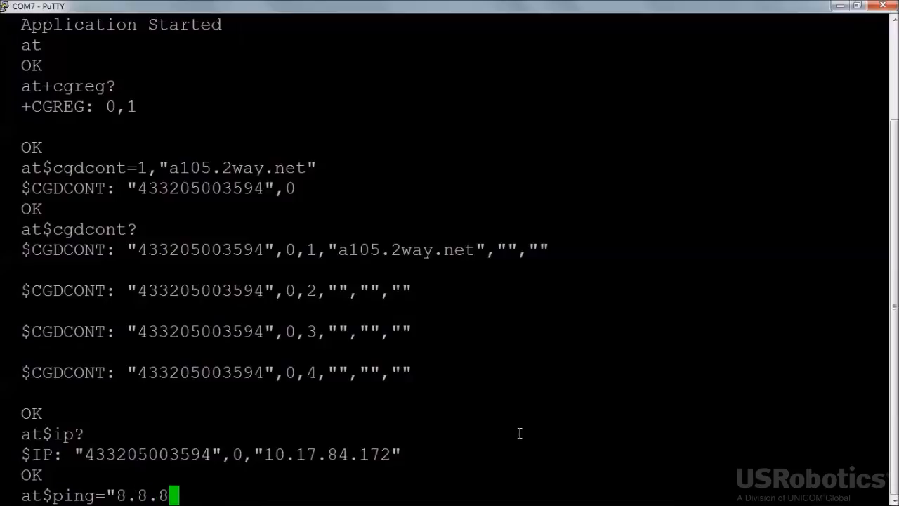
{"action": "type", "text": ".8\""}
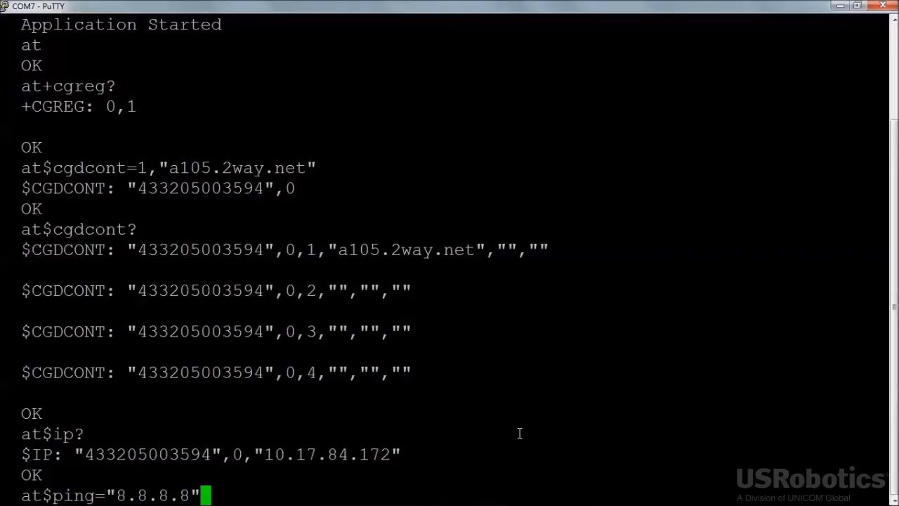